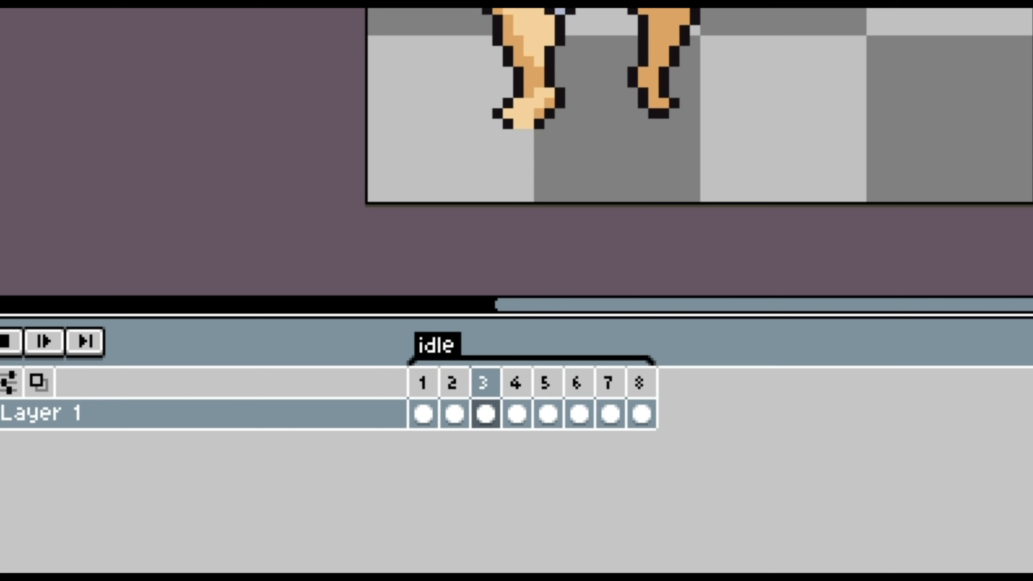
# - Extend the idle tag to 14 frames by duplicating the bobbing poses and review the early frames
pyautogui.click(546, 402)
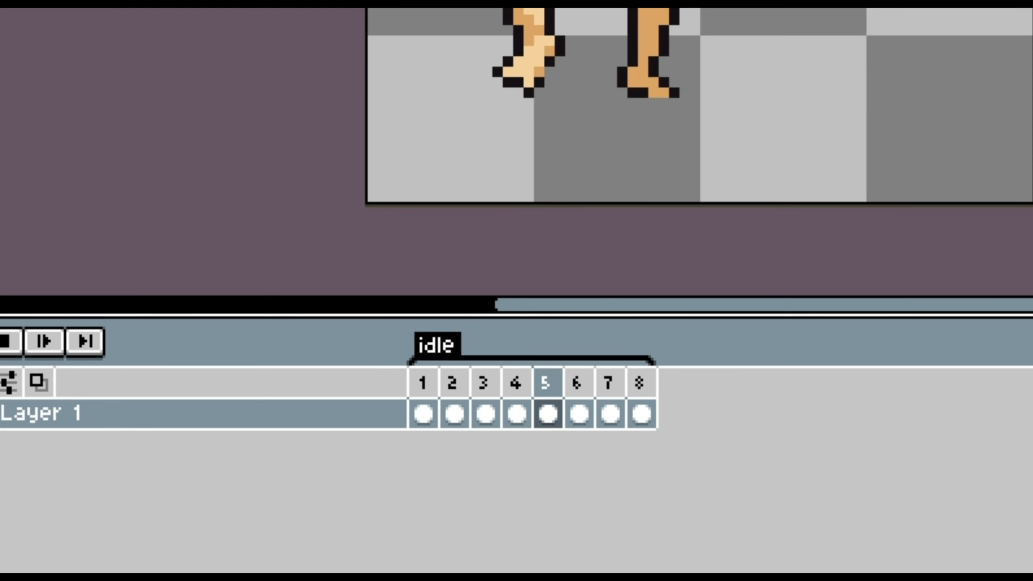
pyautogui.click(484, 384)
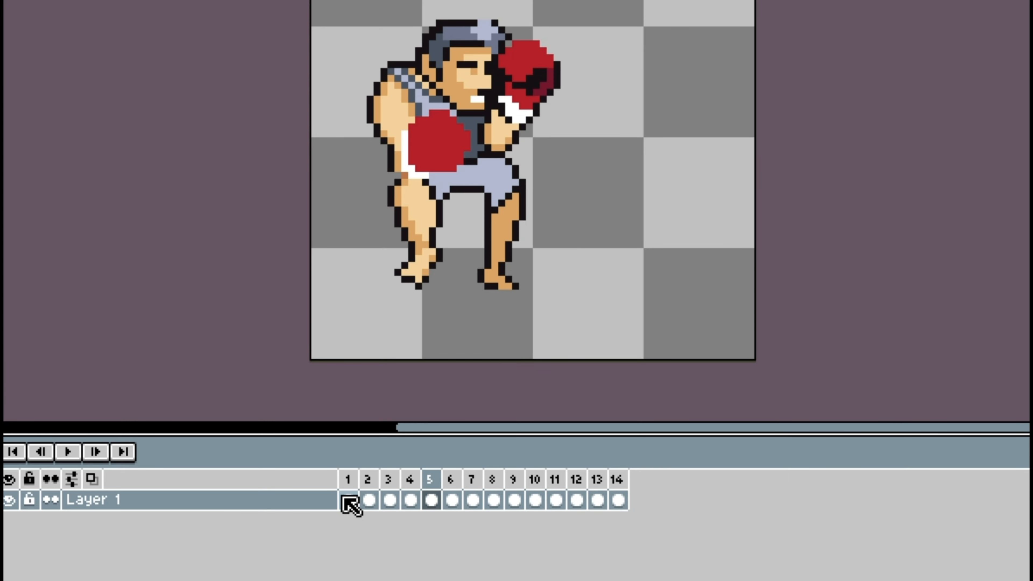
pyautogui.click(443, 504)
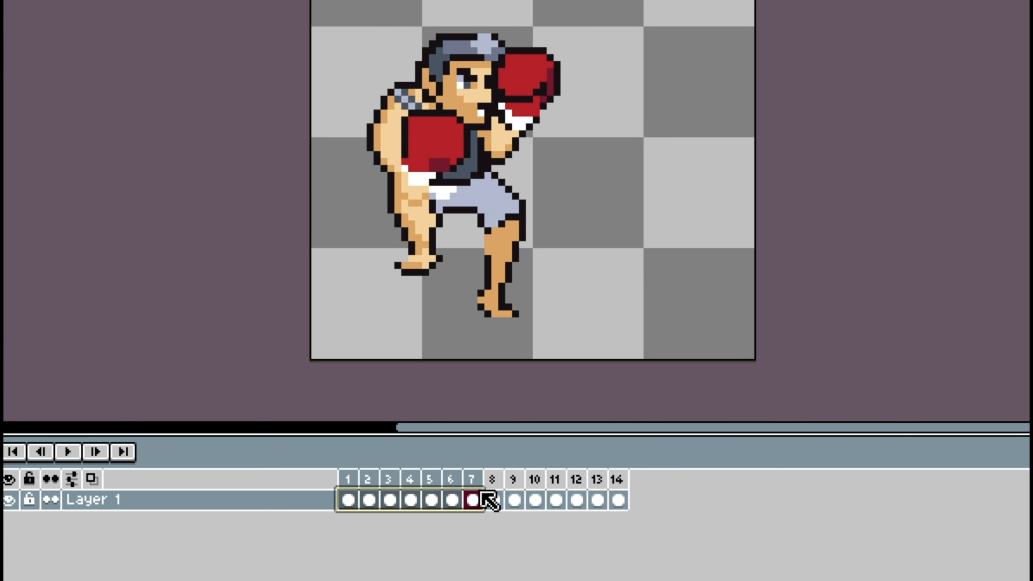
pyautogui.click(375, 489)
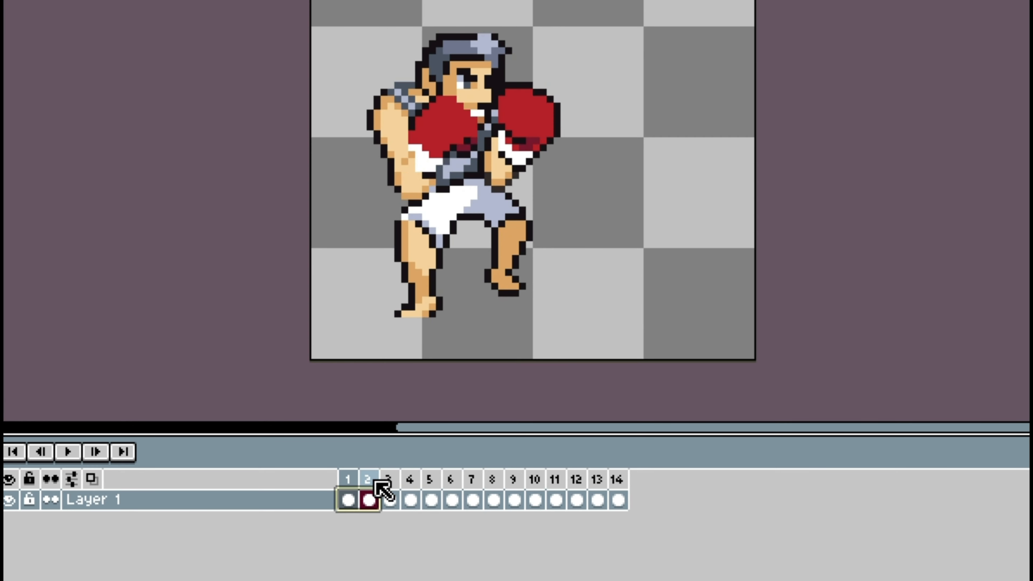
# - Step through frames 7 and 8 to check the repeated bobbing poses
pyautogui.click(87, 453)
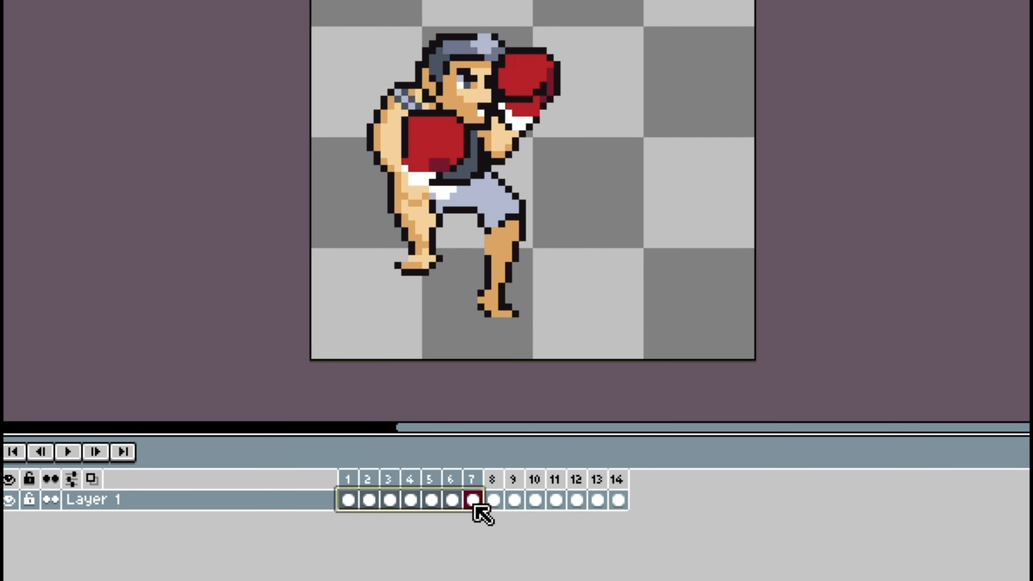
pyautogui.click(487, 502)
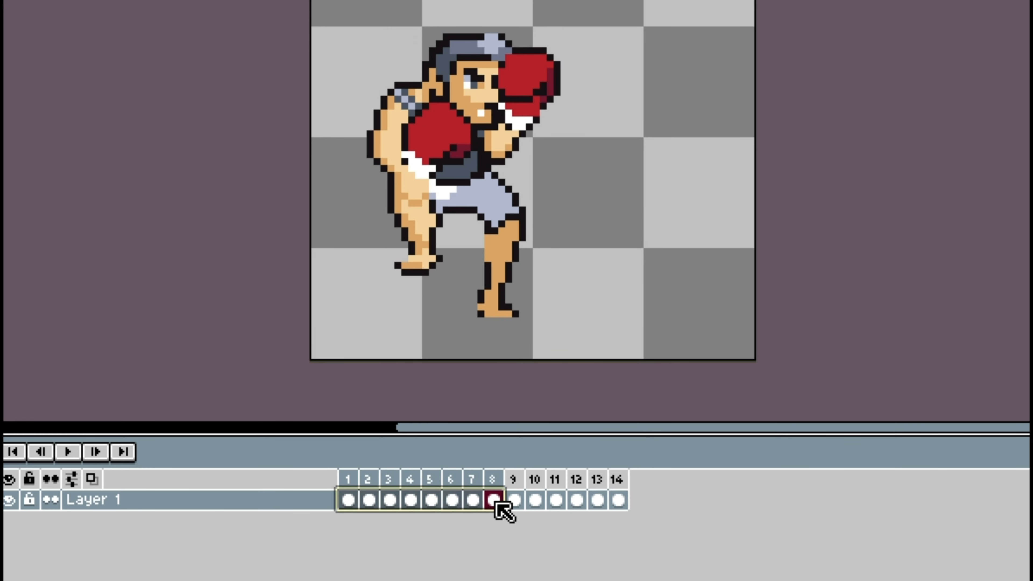
pyautogui.click(406, 499)
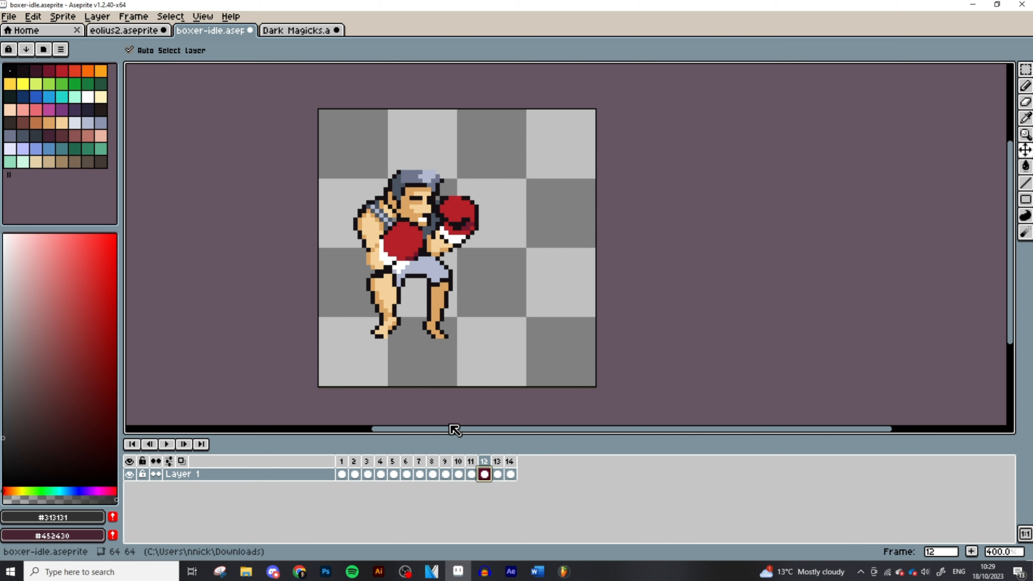
pyautogui.click(167, 444)
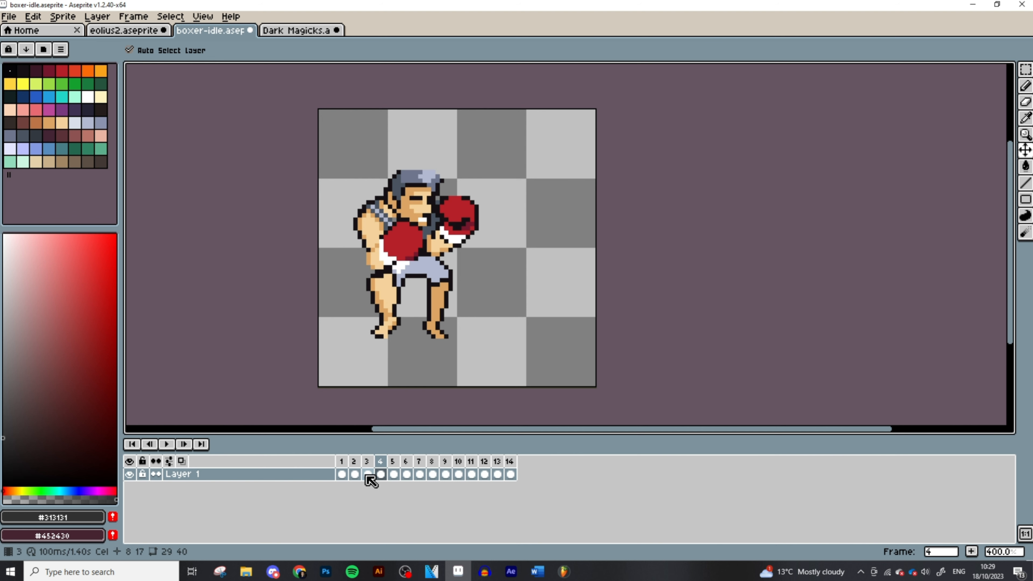
pyautogui.click(393, 473)
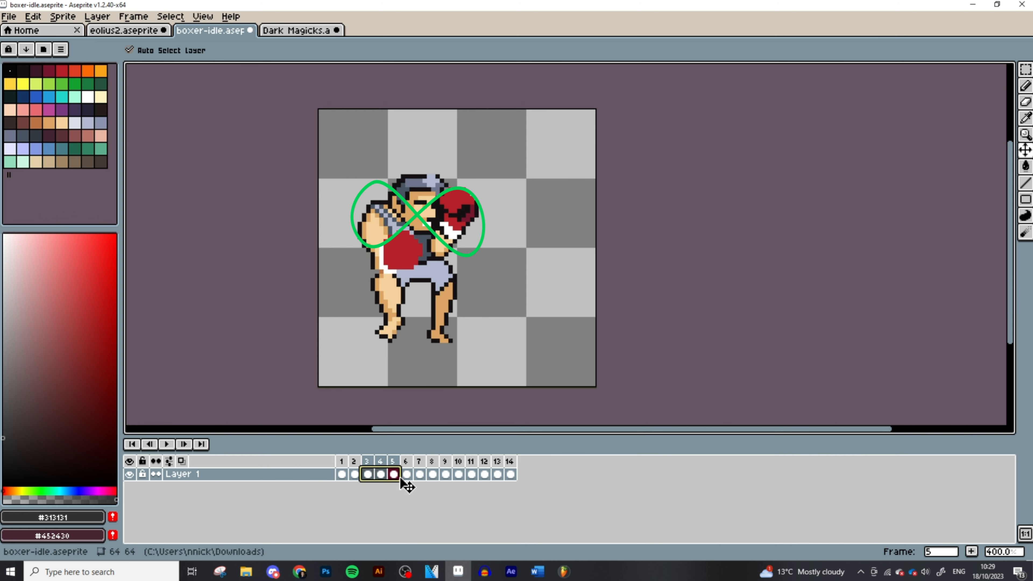
pyautogui.click(470, 473)
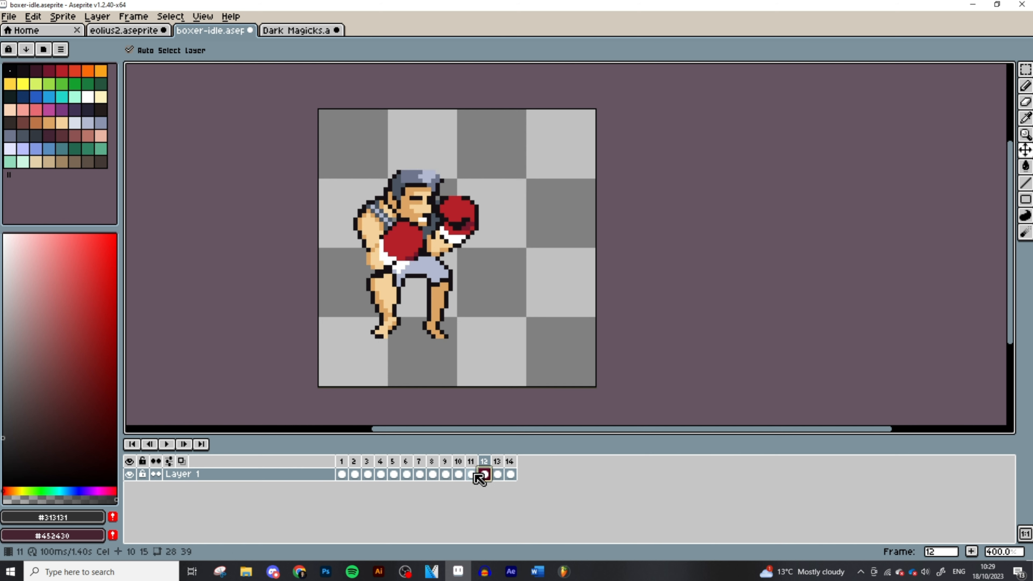
pyautogui.click(470, 473)
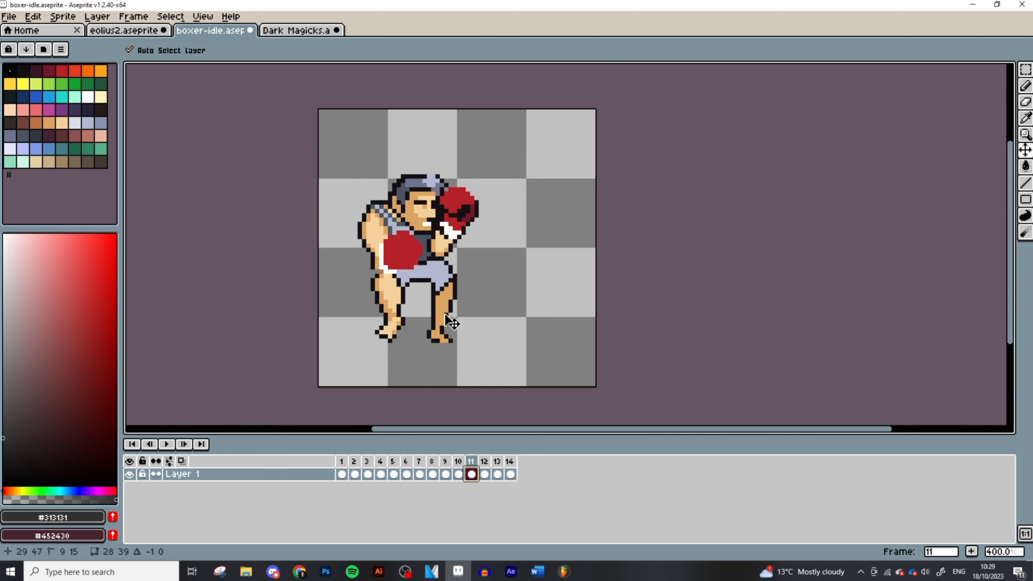
pyautogui.click(166, 443)
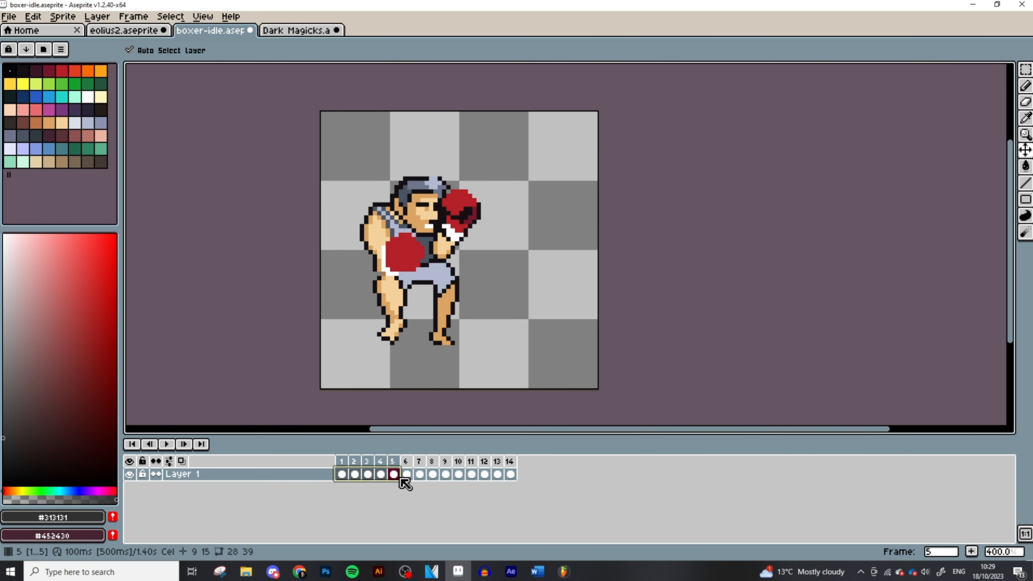
pyautogui.click(405, 473)
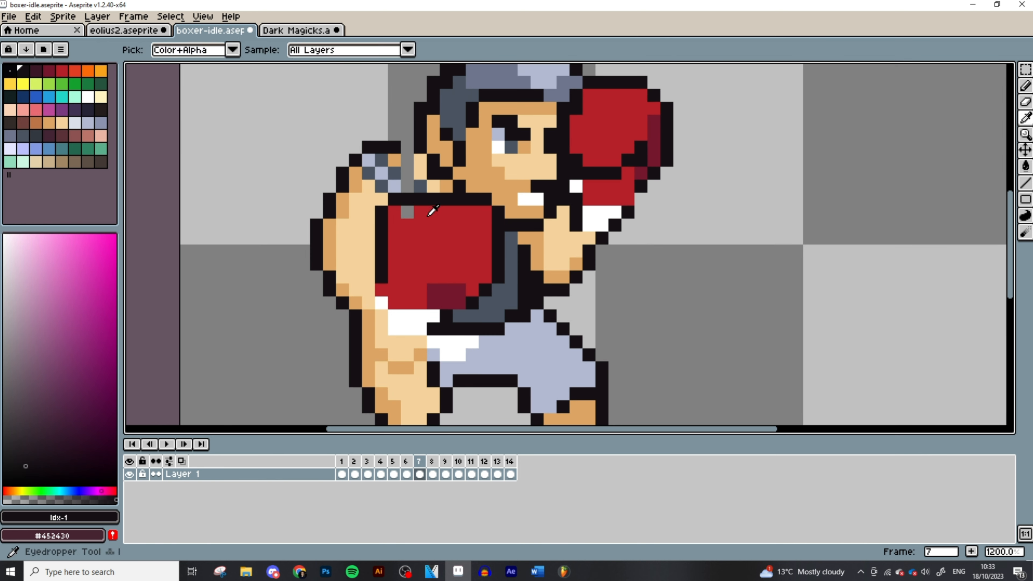
# - Sample the glove colour, touch up a shoulder pixel on frame 7, save and play the loop
pyautogui.click(422, 174)
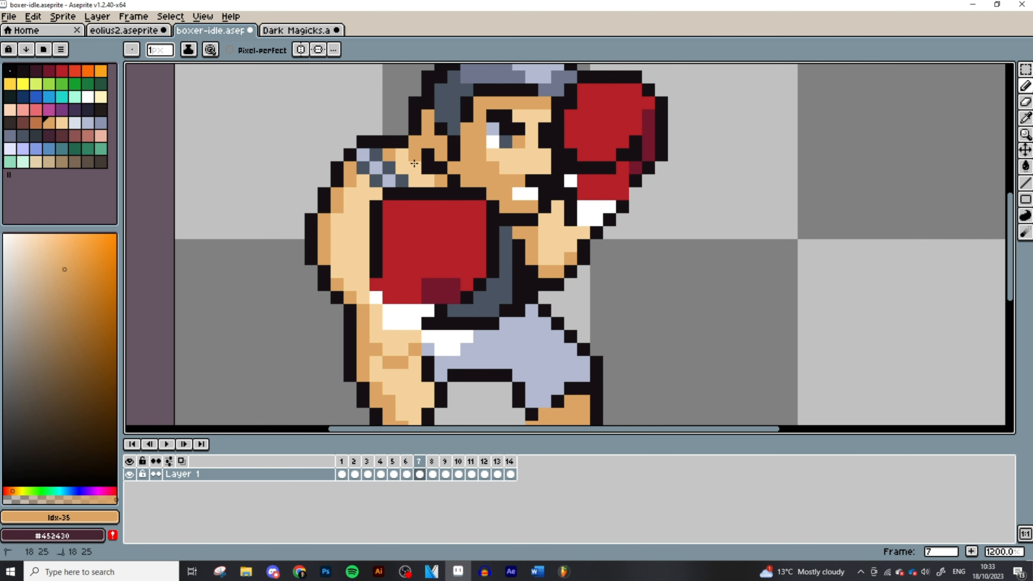
pyautogui.click(431, 461)
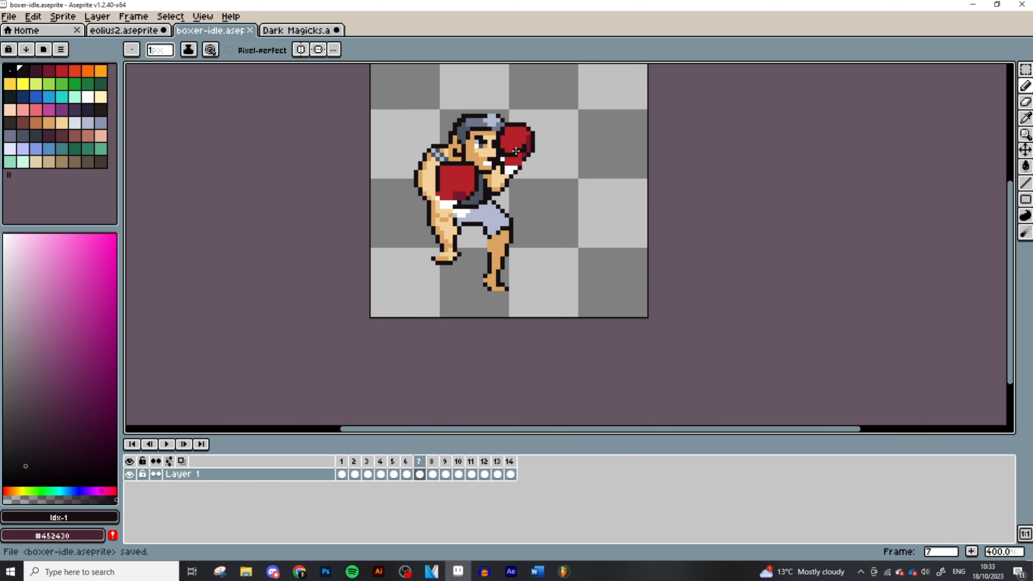
pyautogui.click(431, 461)
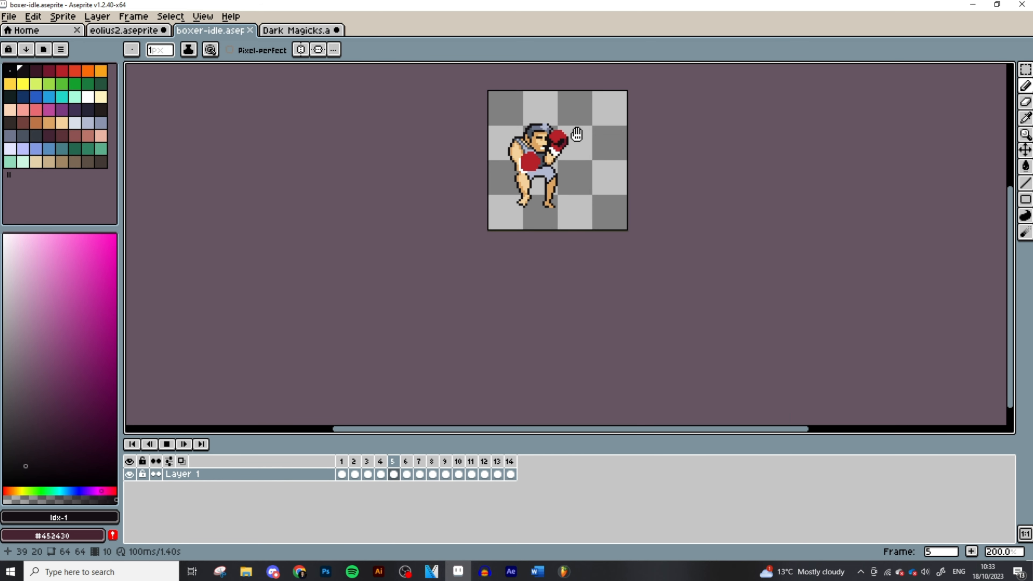
pyautogui.click(470, 461)
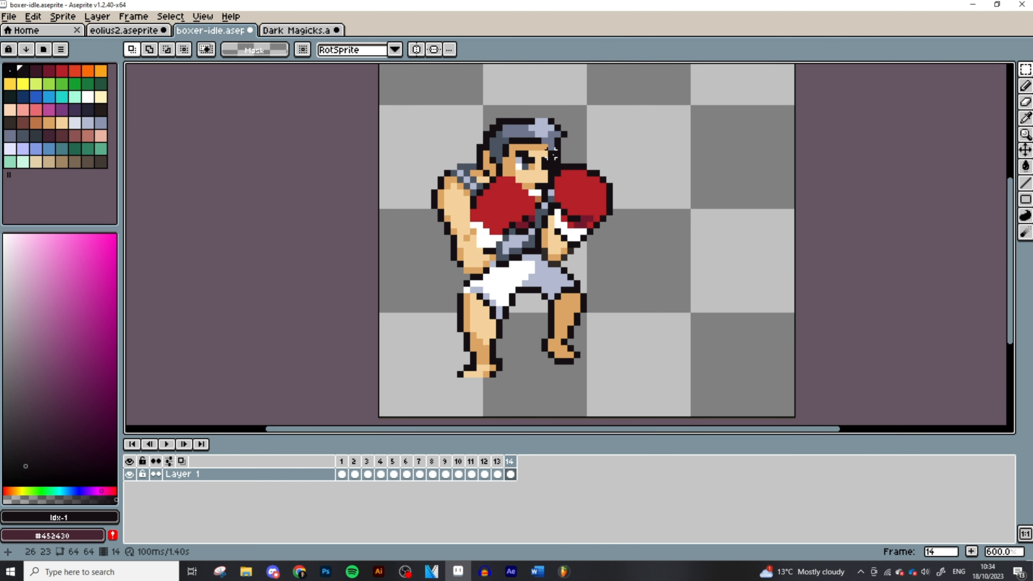
pyautogui.moveTo(554, 155); pyautogui.dragTo(412, 274)
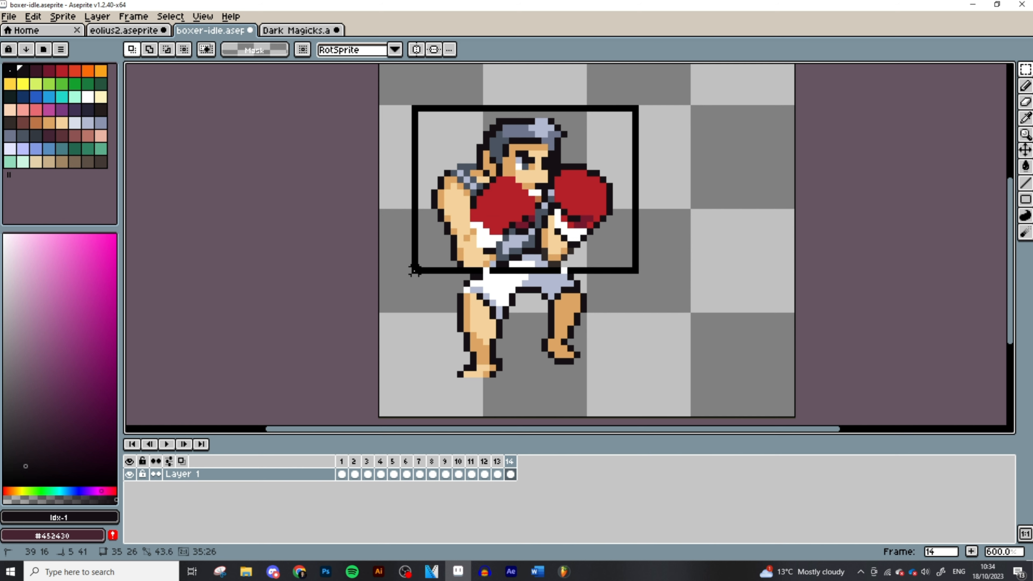
pyautogui.click(420, 461)
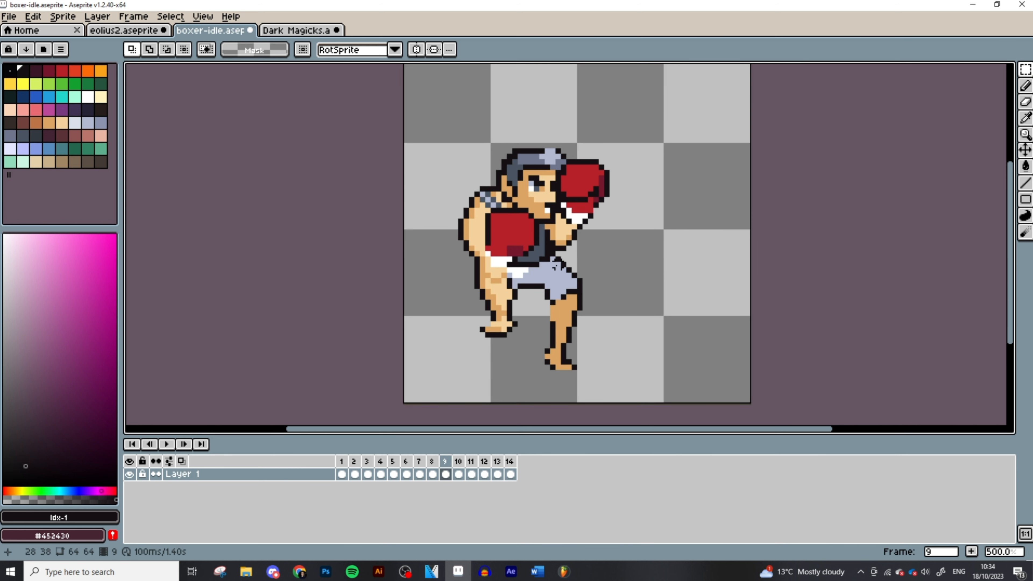
pyautogui.click(405, 461)
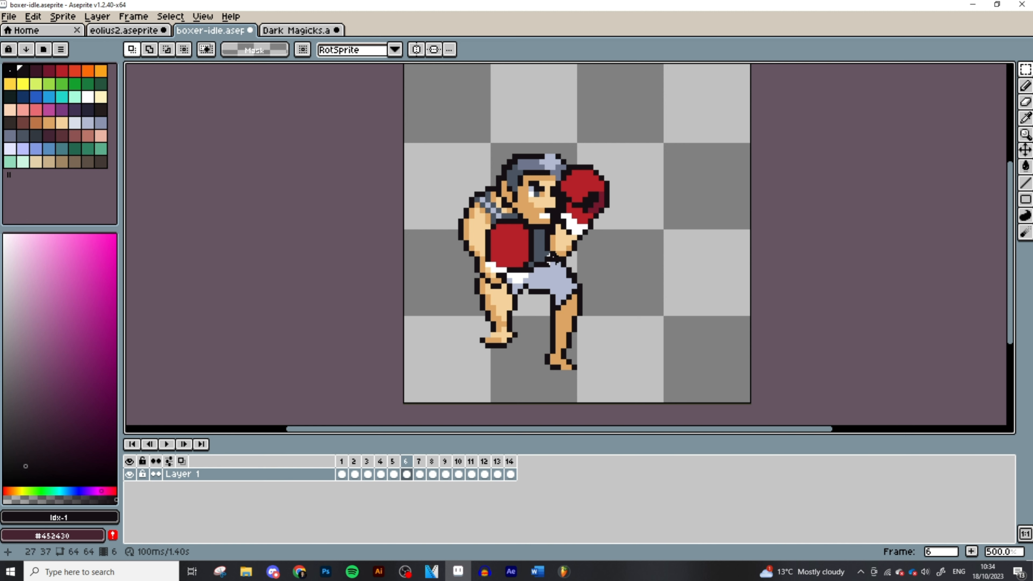
pyautogui.click(457, 461)
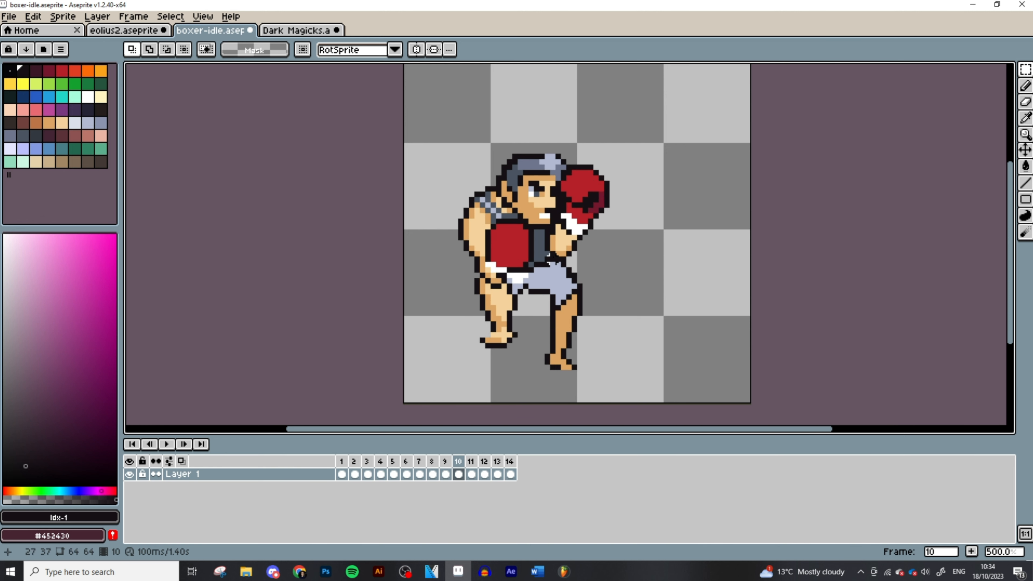
pyautogui.click(510, 461)
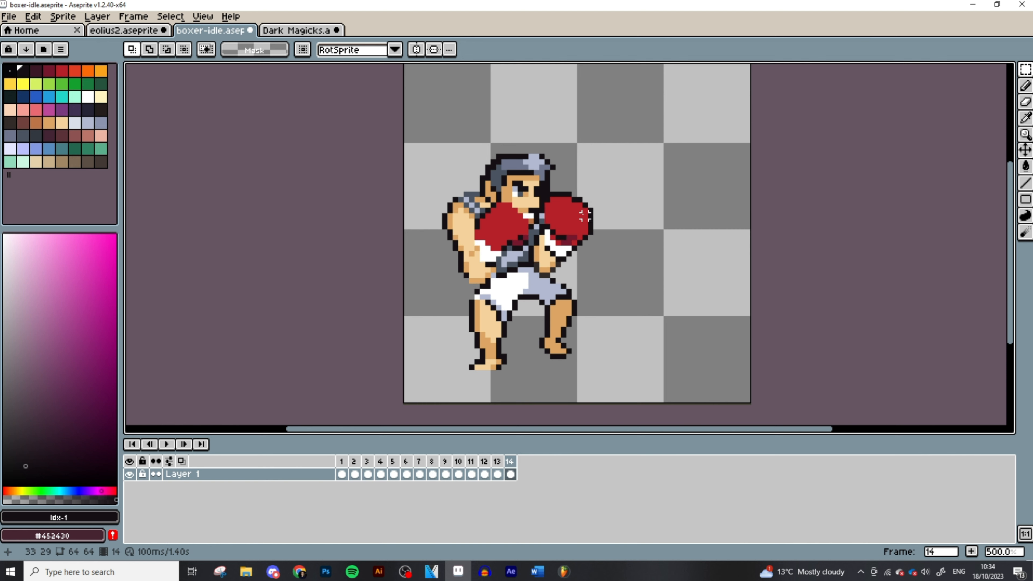
pyautogui.click(341, 461)
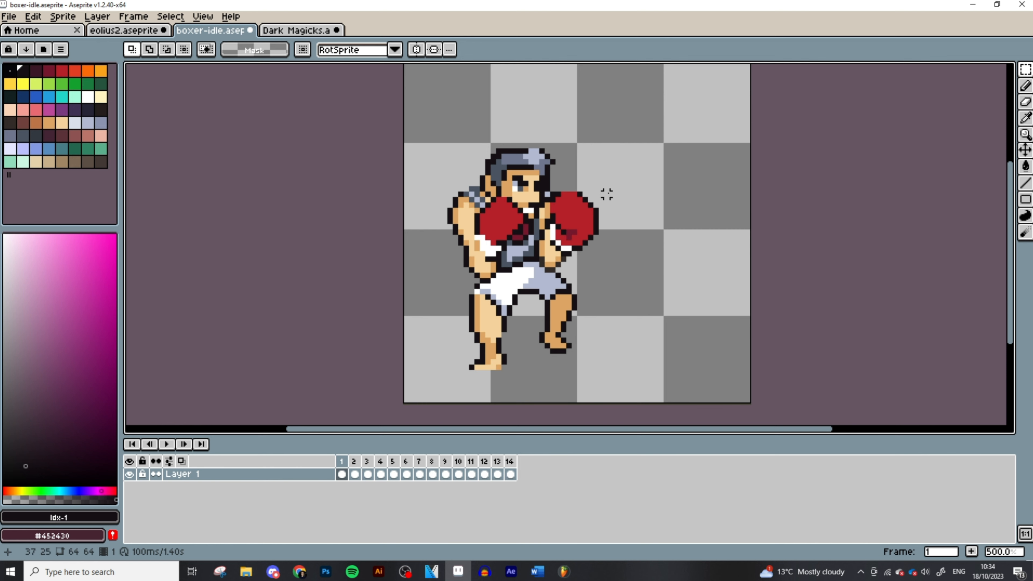
pyautogui.click(508, 461)
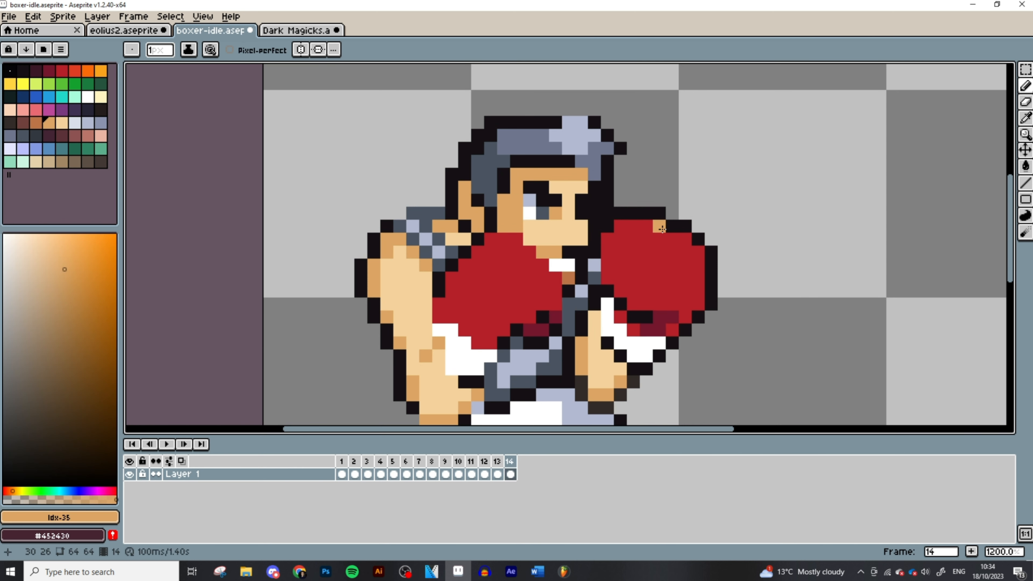
# - Nudge the upper body on frames 8–9, touch up the midsection, save and extend the timeline to 15 frames
pyautogui.click(341, 461)
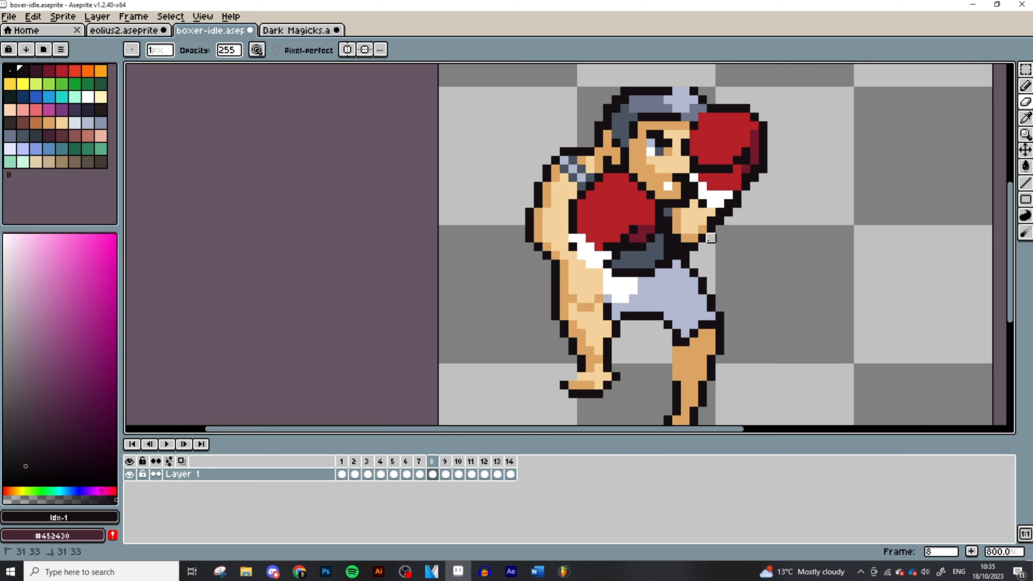
pyautogui.moveTo(754, 177)
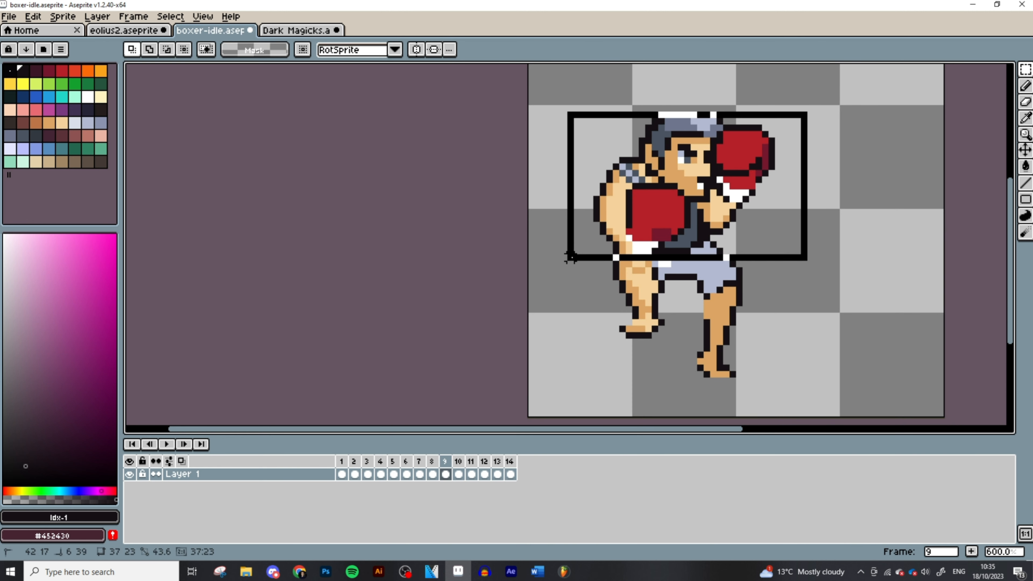
pyautogui.click(1024, 134)
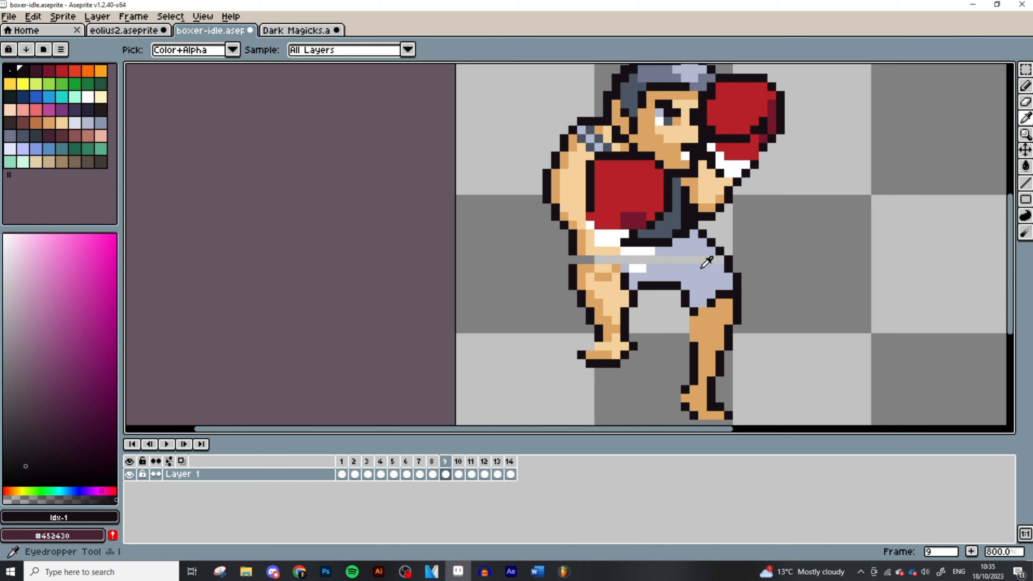
pyautogui.press('b')
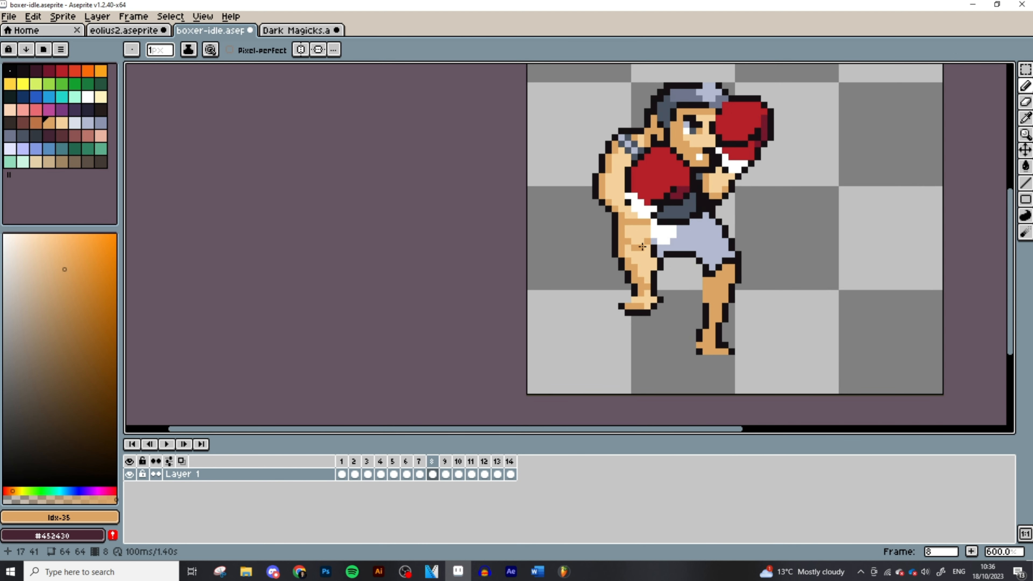
pyautogui.click(457, 461)
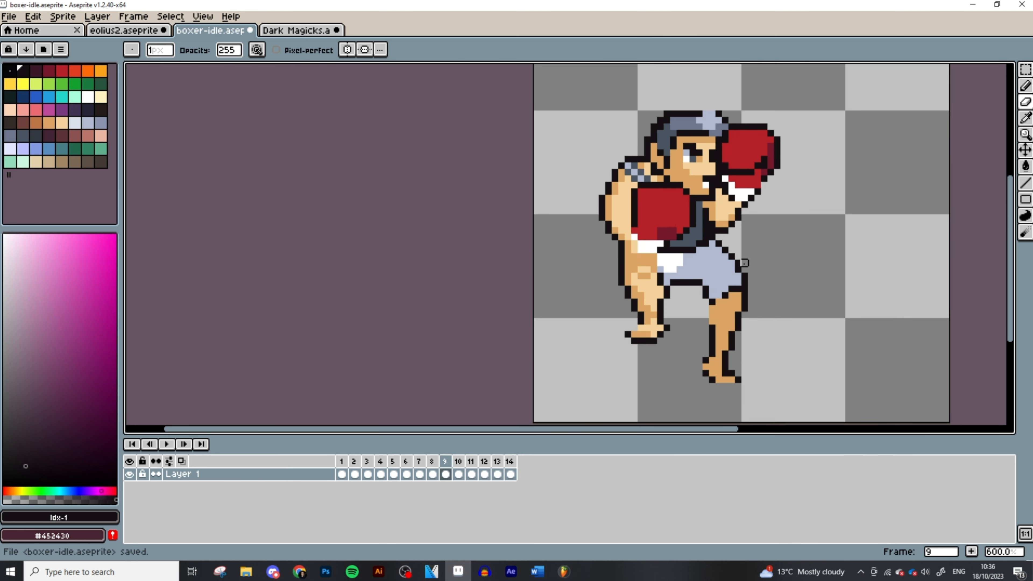
pyautogui.click(470, 461)
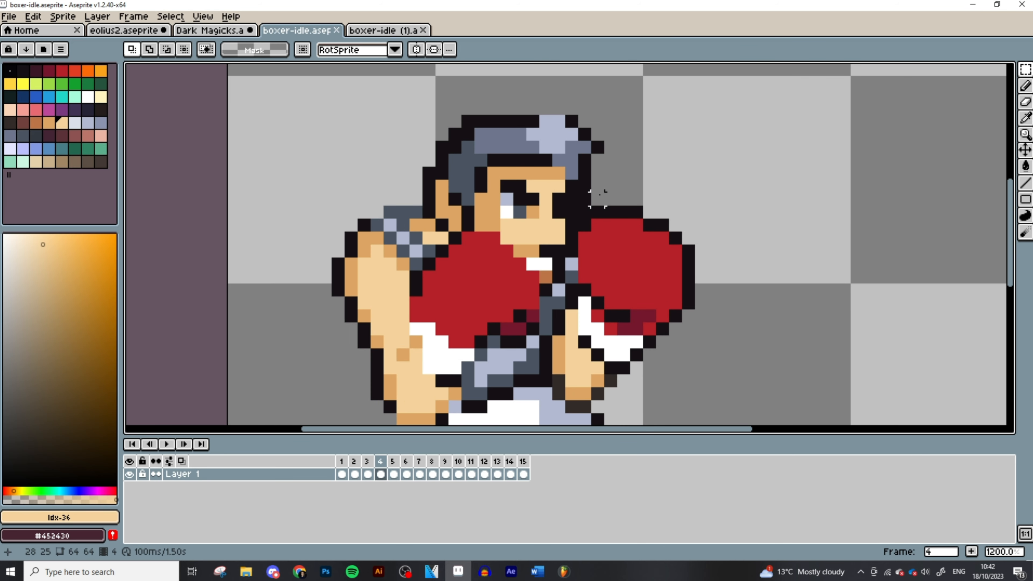
# - Play the loop and split the boxer-idle (1) copy into a side-by-side view for comparison
pyautogui.click(393, 461)
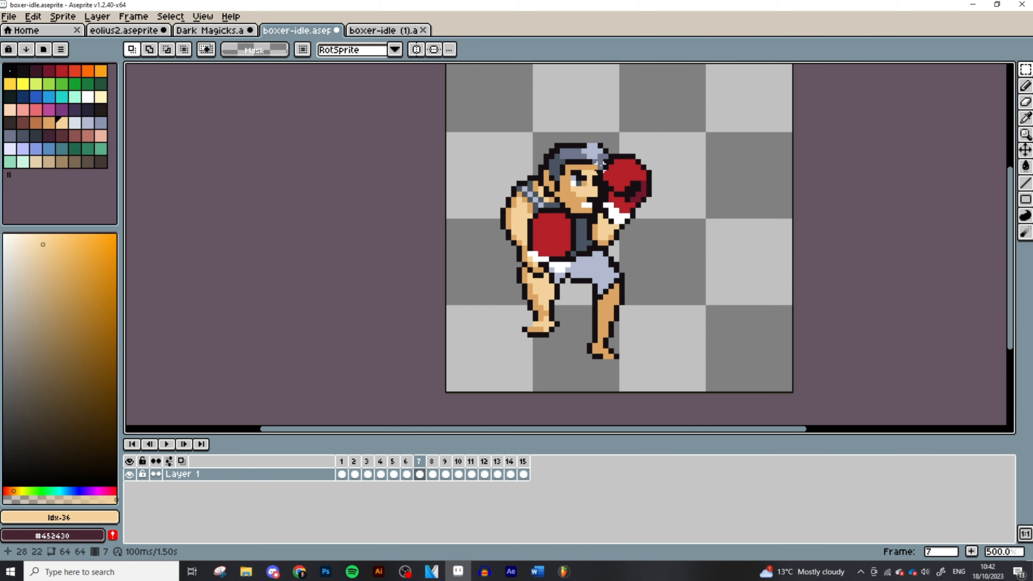
pyautogui.click(166, 444)
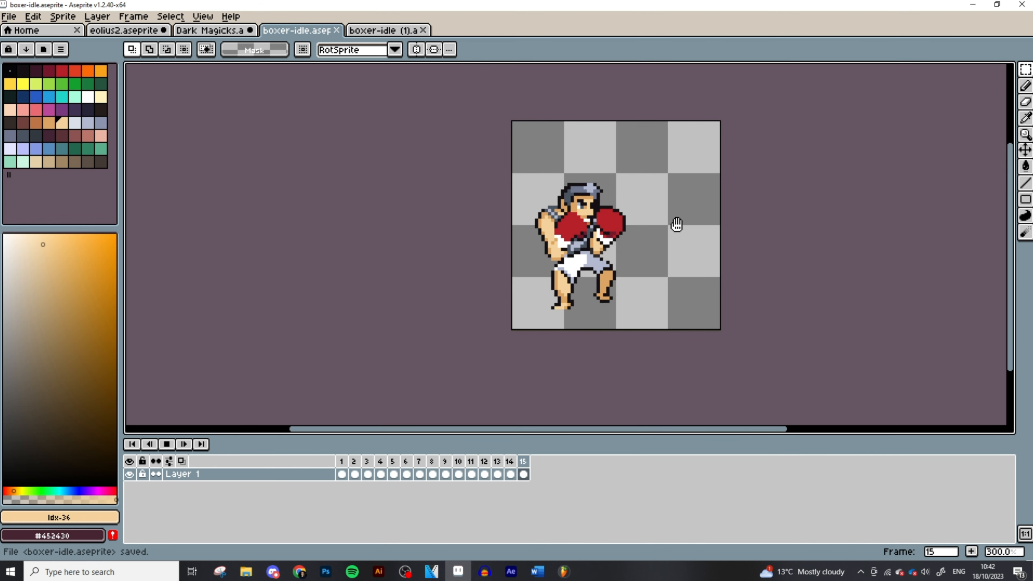
pyautogui.click(393, 461)
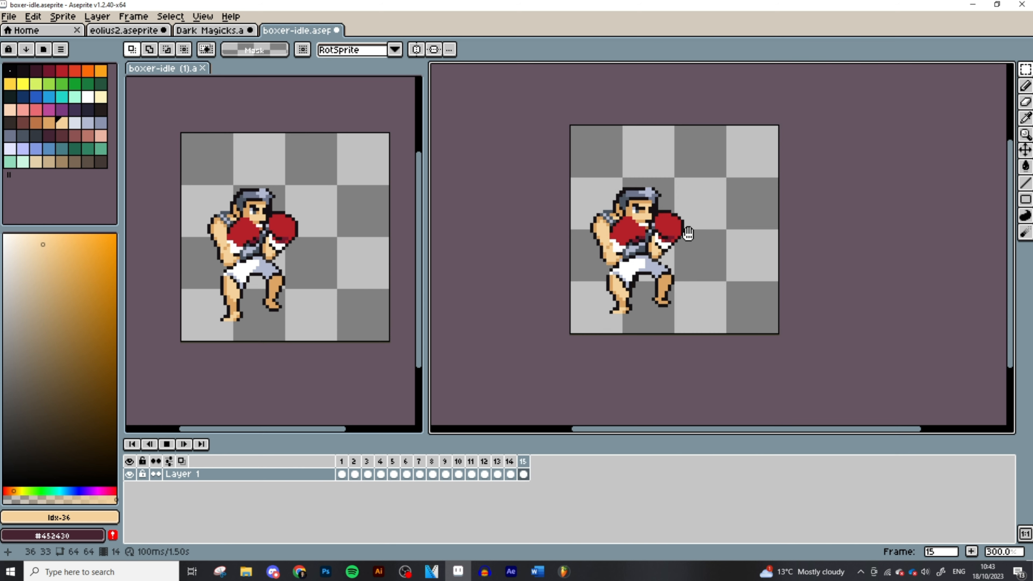
# - Refine glove and torso pixels on frames 7, 1 and 11, playing back to check, then jump to frame 10
pyautogui.click(392, 461)
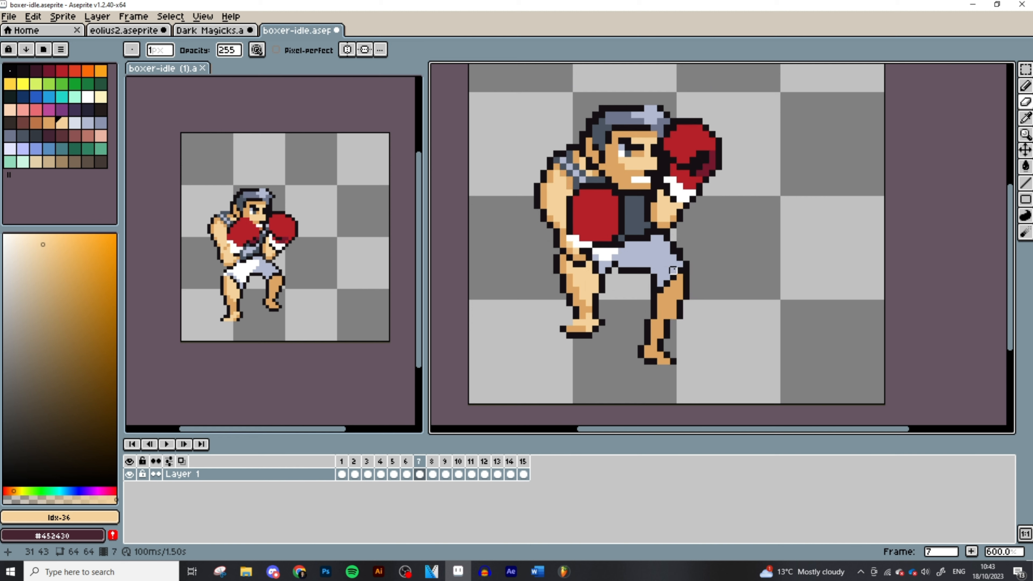
pyautogui.click(393, 461)
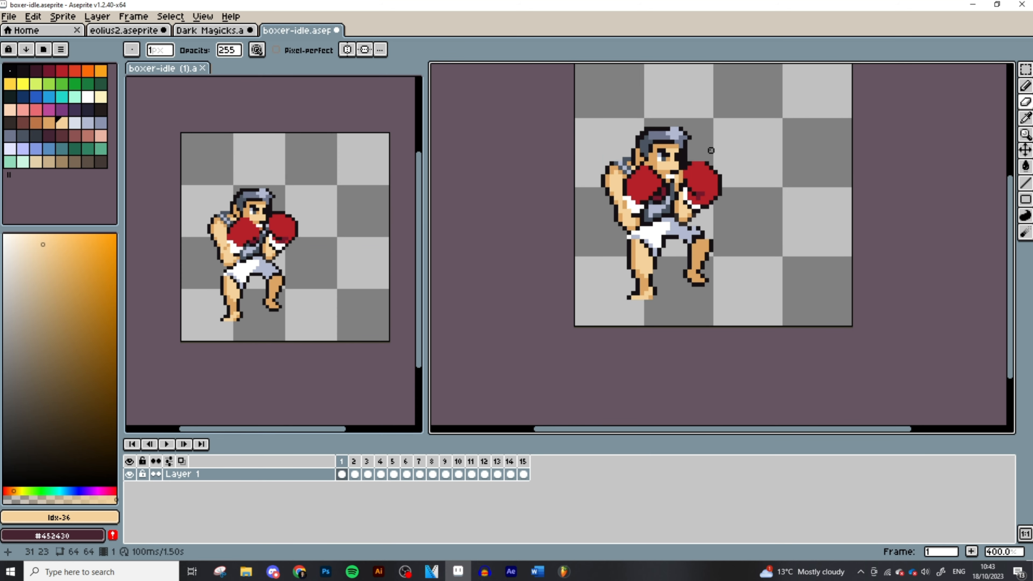
pyautogui.click(166, 444)
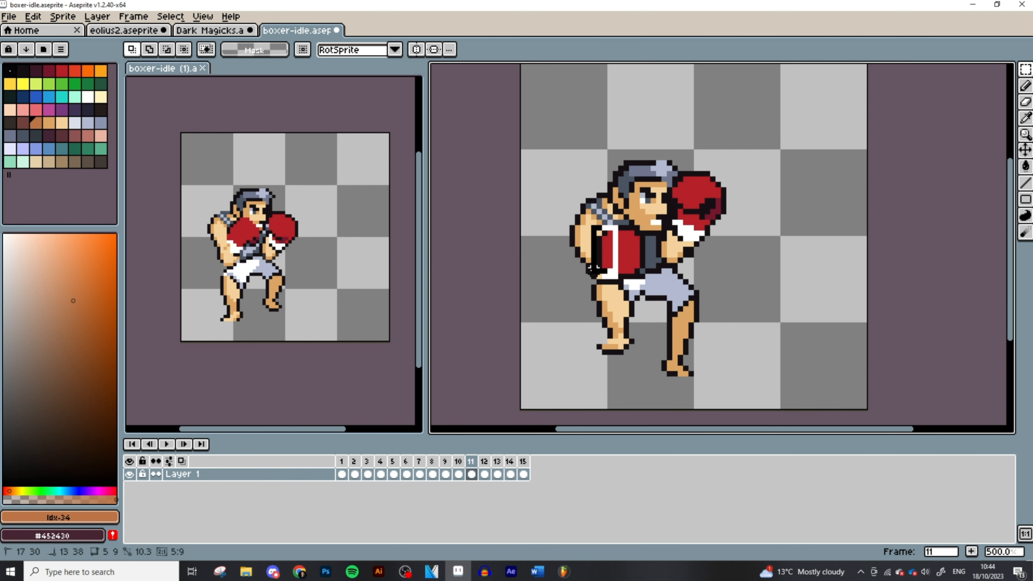
pyautogui.click(457, 461)
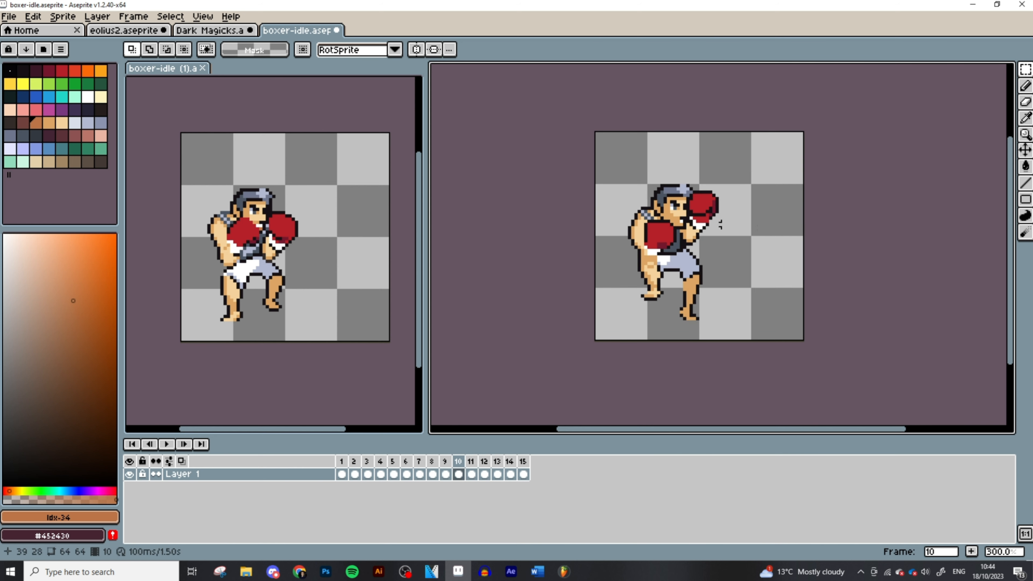
# - Tweak frame 10, replay the loop, stop playback and save the sprite
pyautogui.click(167, 444)
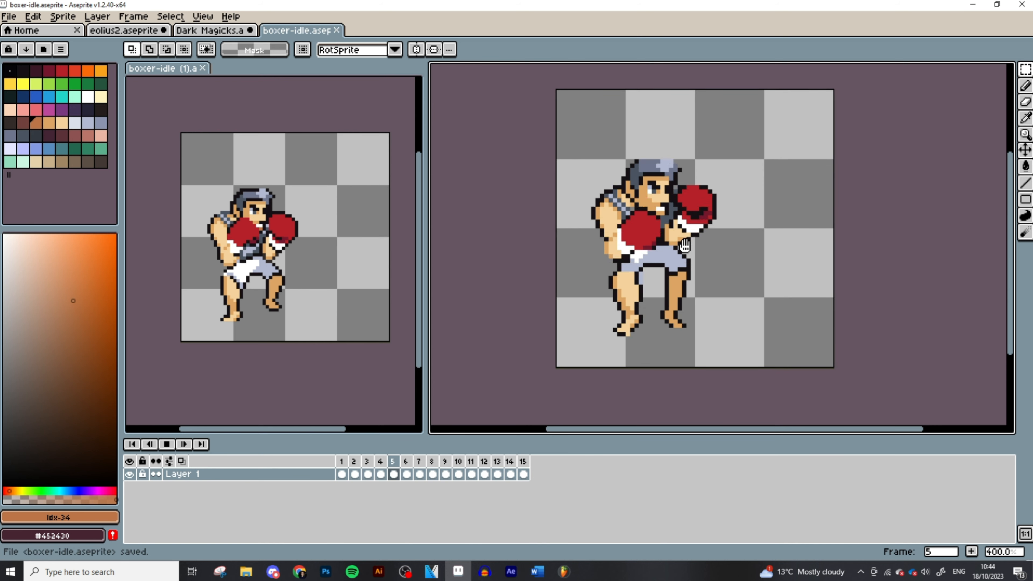
pyautogui.click(457, 461)
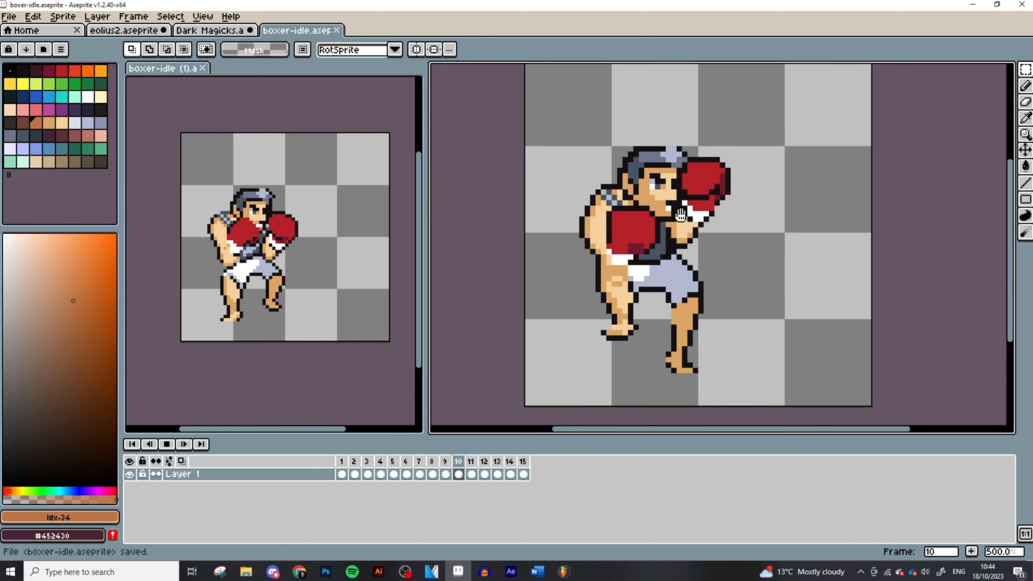
pyautogui.click(522, 461)
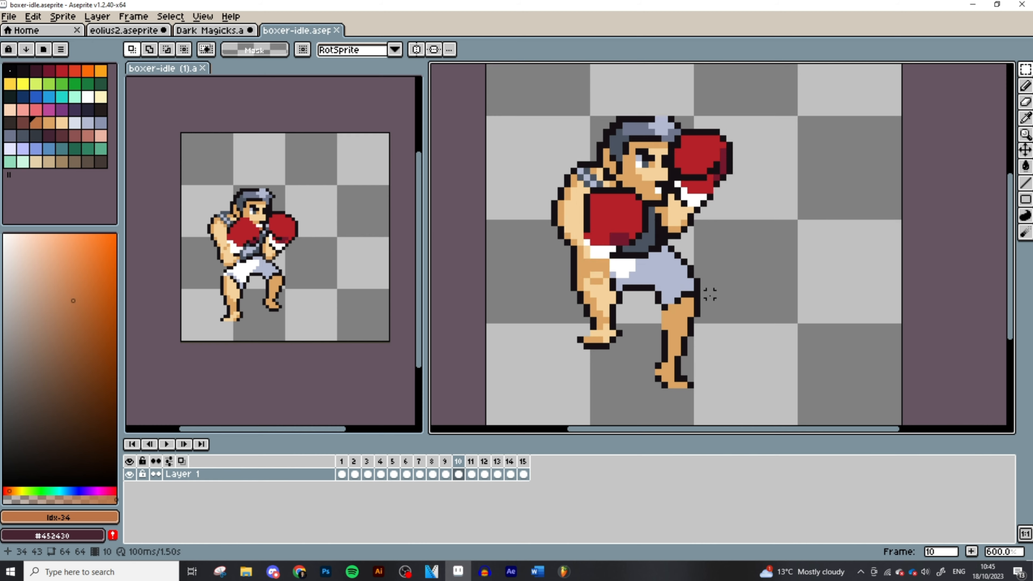
pyautogui.click(419, 461)
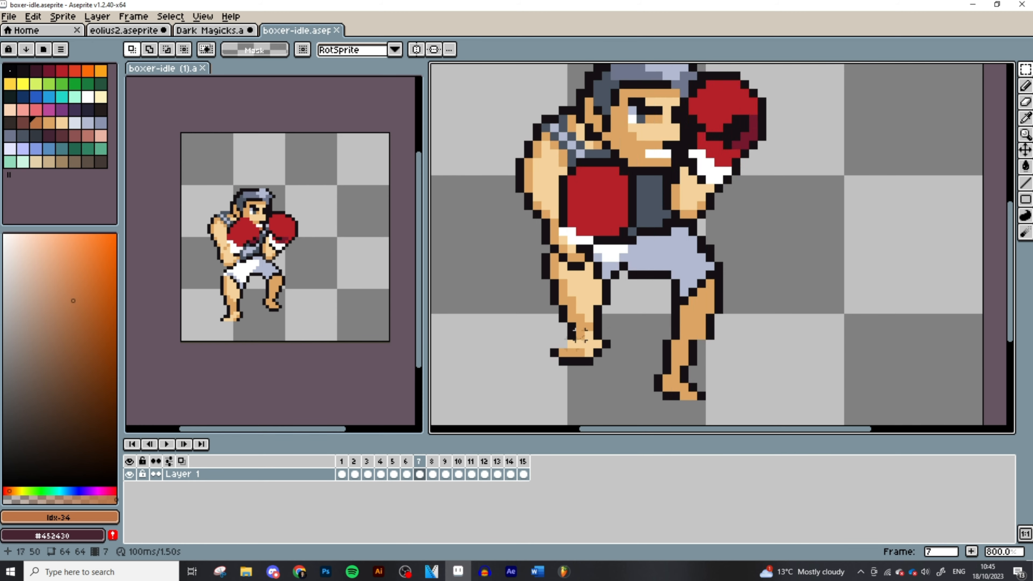